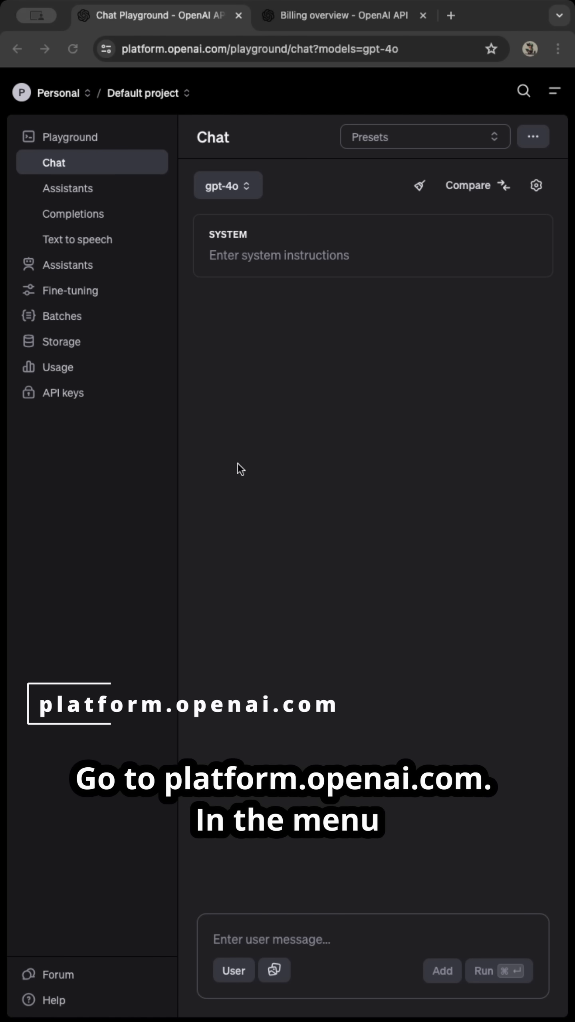
mouse_move(63, 392)
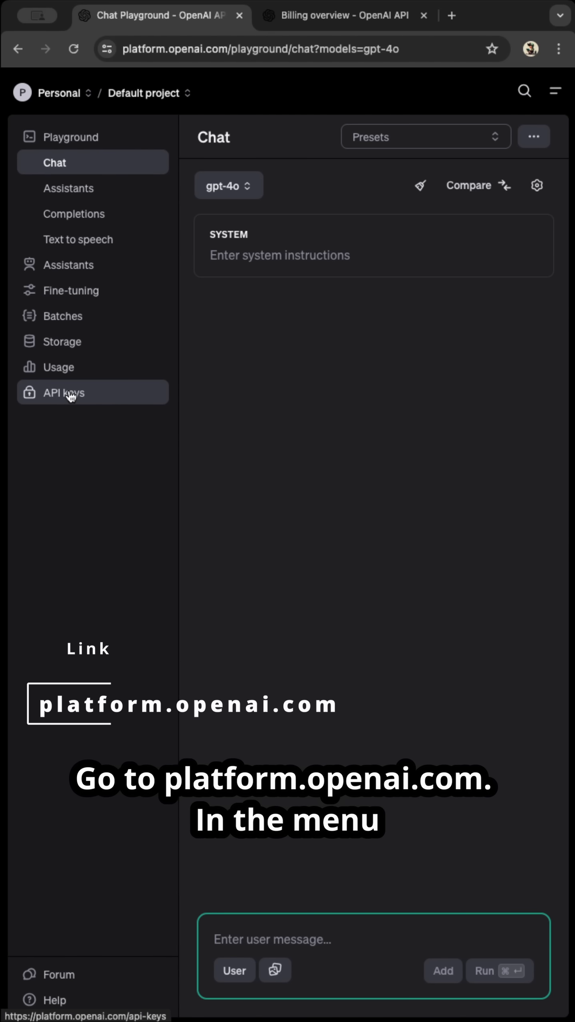
Step: Go to the API keys page of the OpenAI Platform project
click(63, 392)
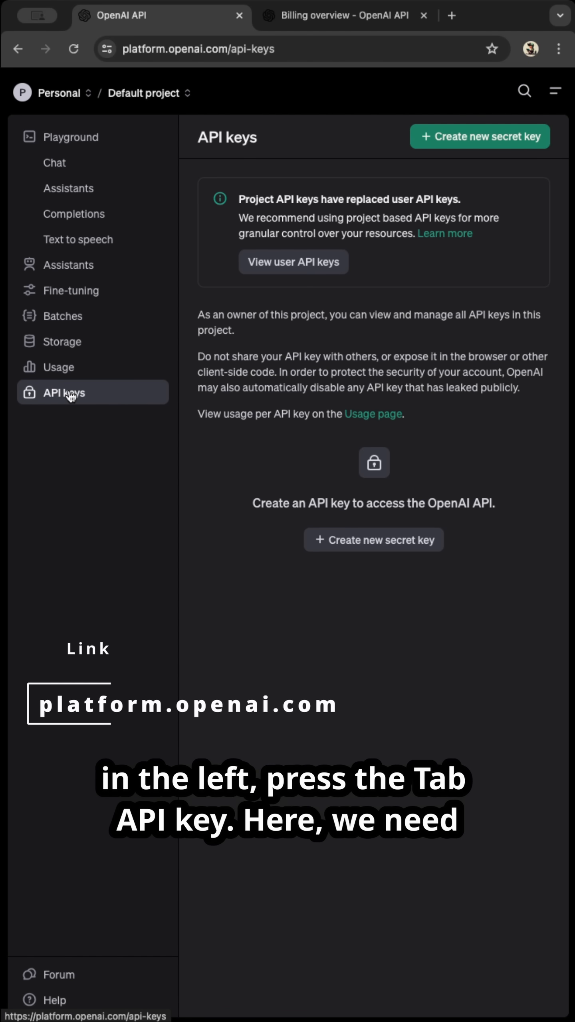
Step: Generate a new secret key named my-api and copy it to the clipboard
click(479, 137)
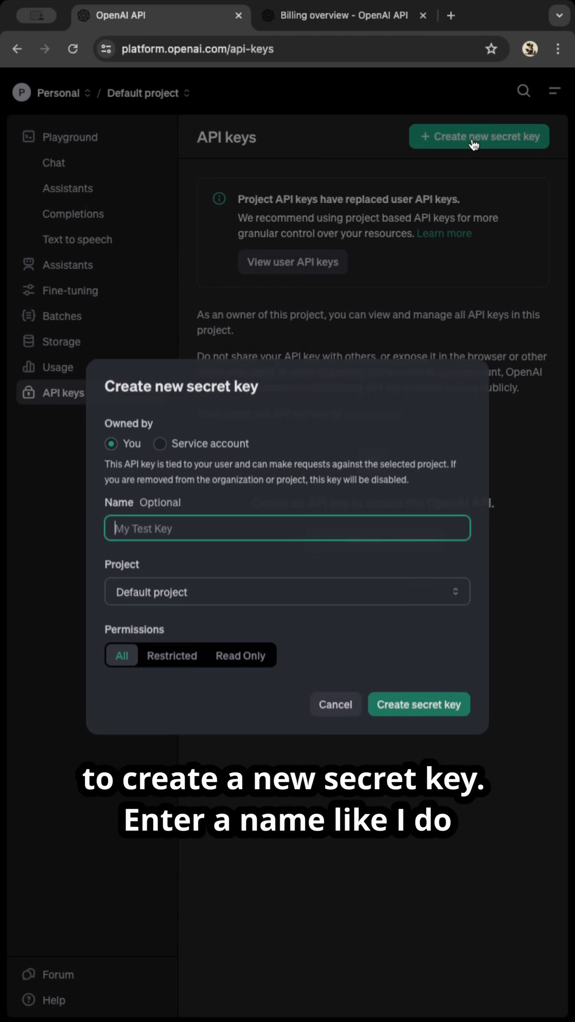
text(my)
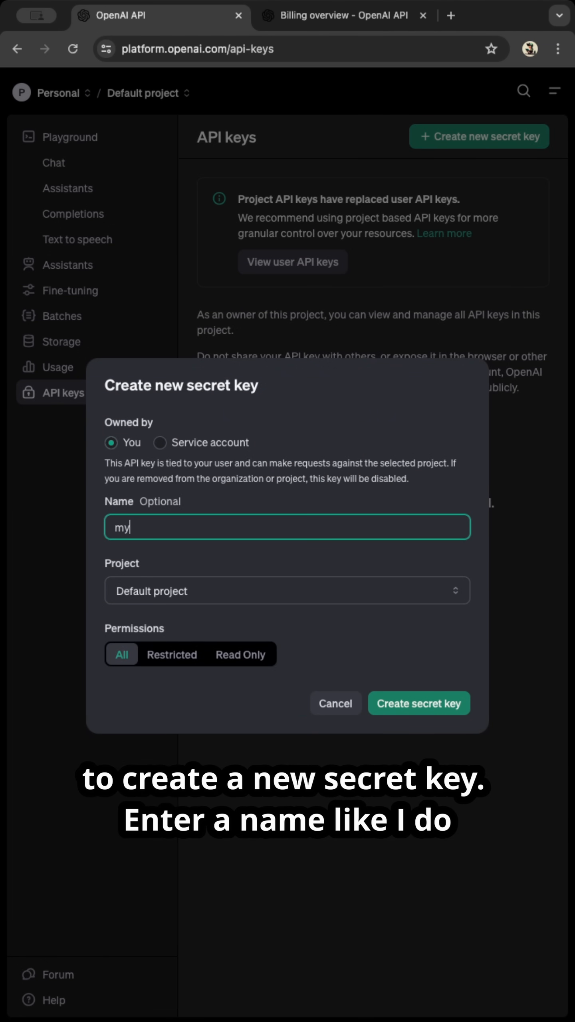
text(-api)
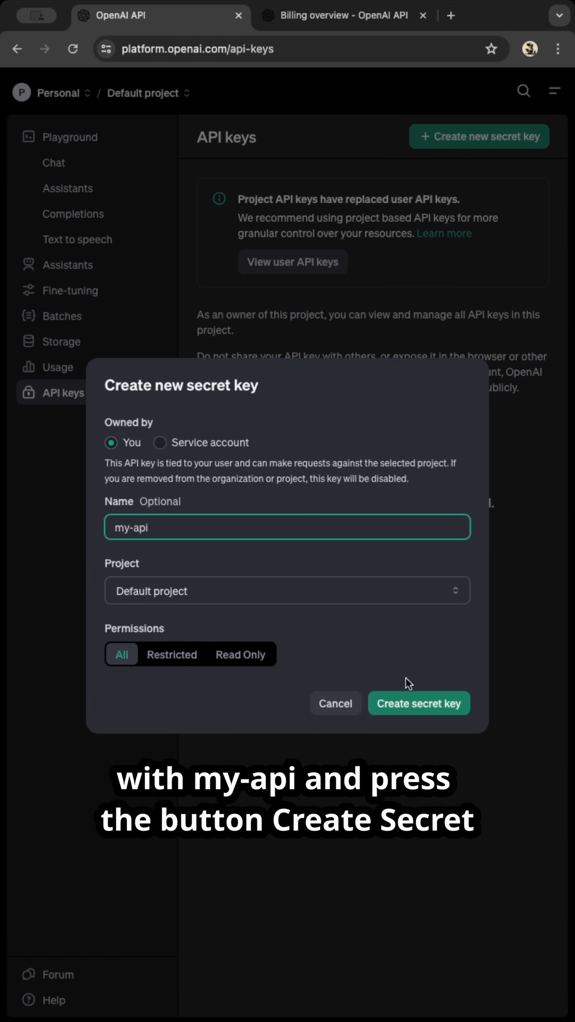
click(418, 704)
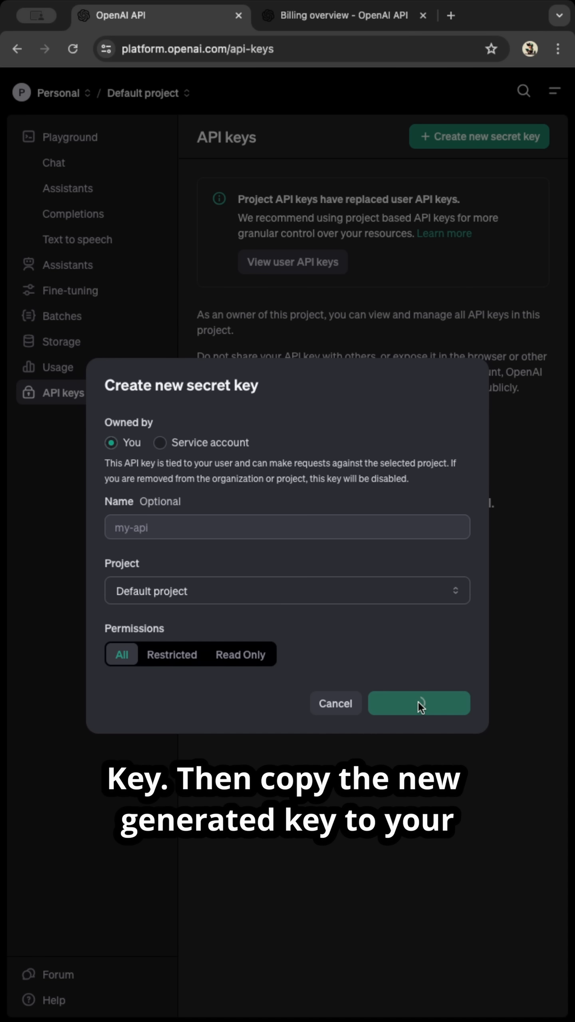
click(418, 703)
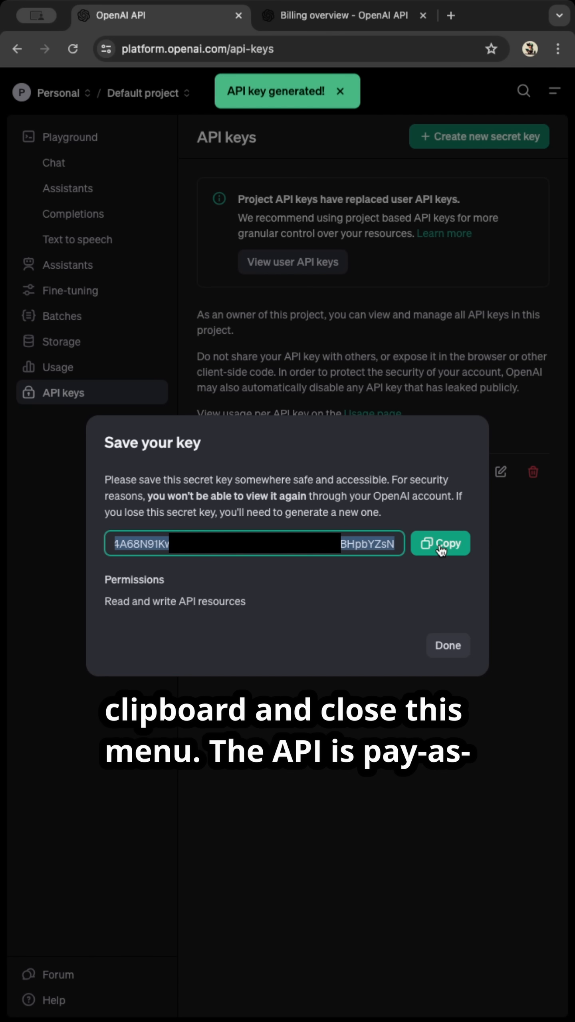
click(440, 543)
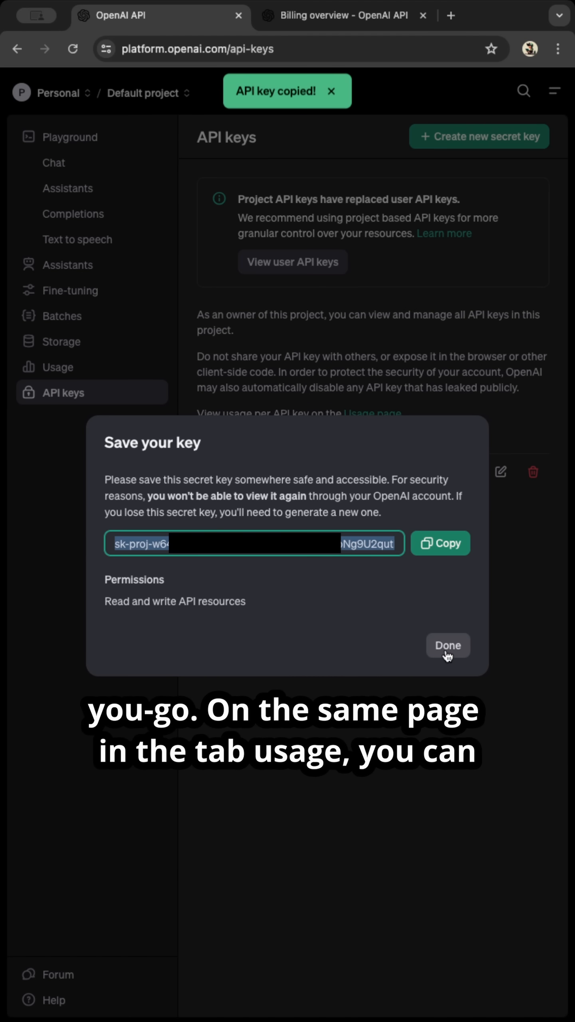
click(58, 367)
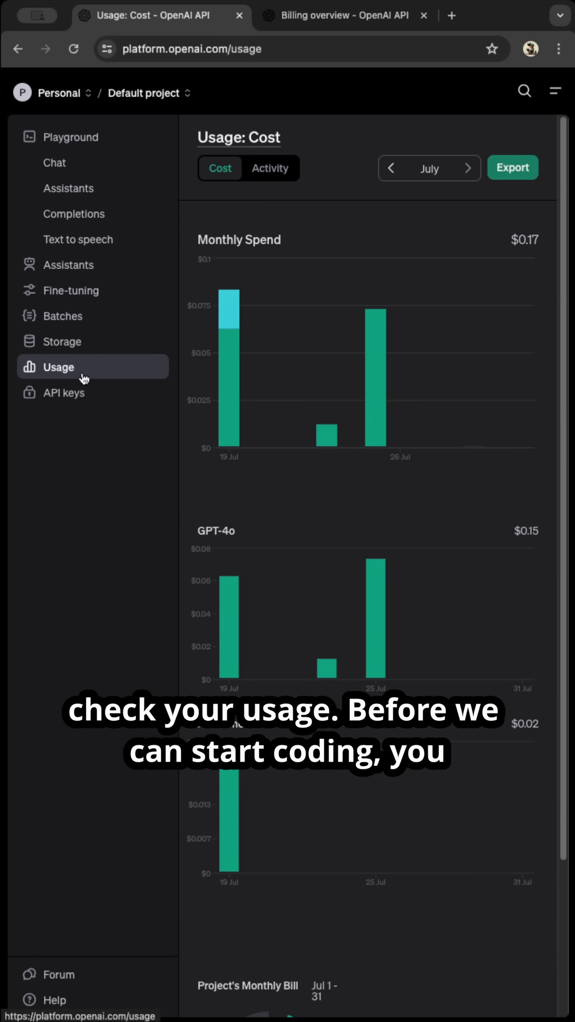
Step: Review the monthly usage costs and the organization's billing settings
click(345, 16)
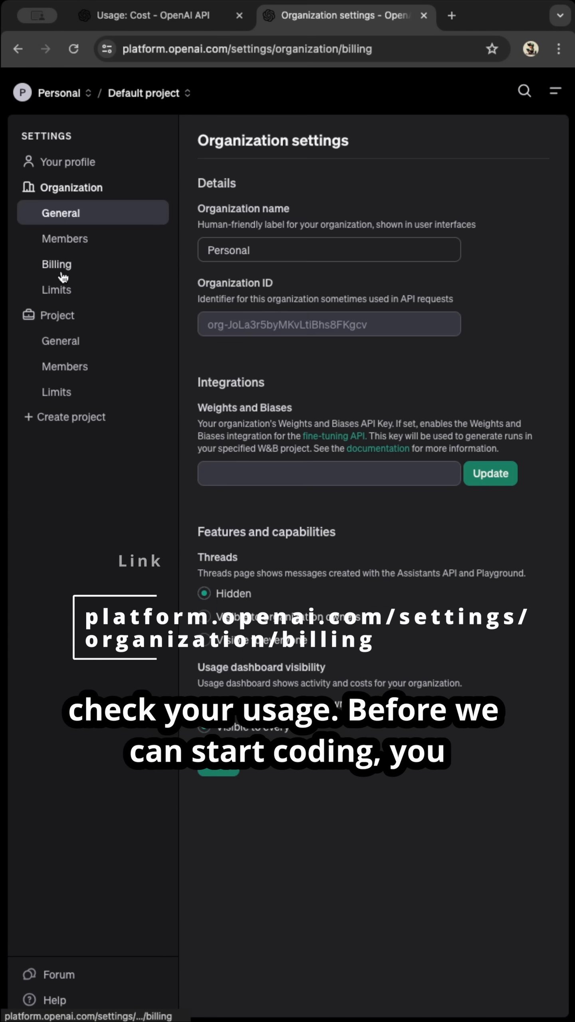
click(56, 265)
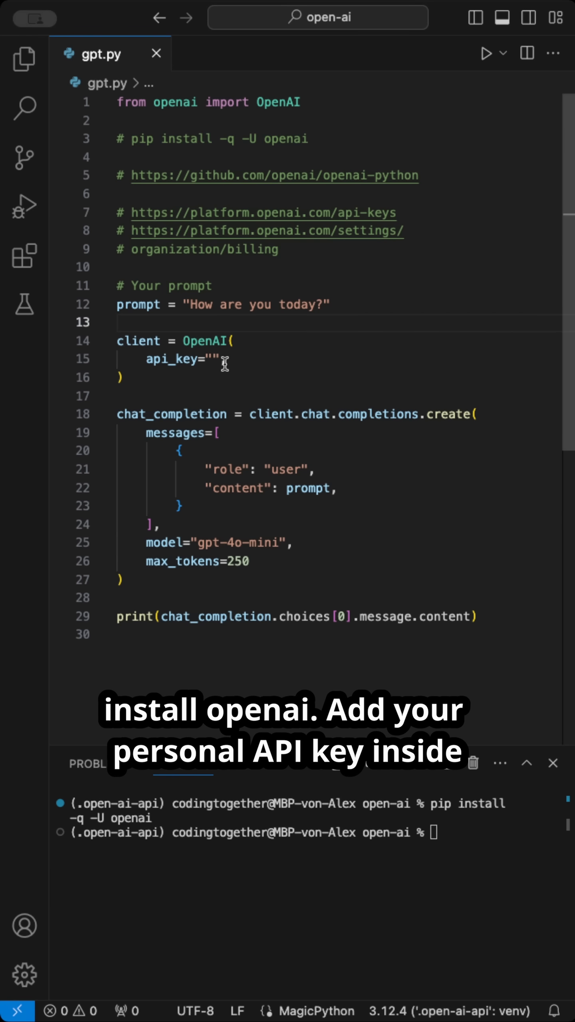
Step: Paste the sk-proj-... key into gpt.py's api_key and run the script
text(sk-proj-...)
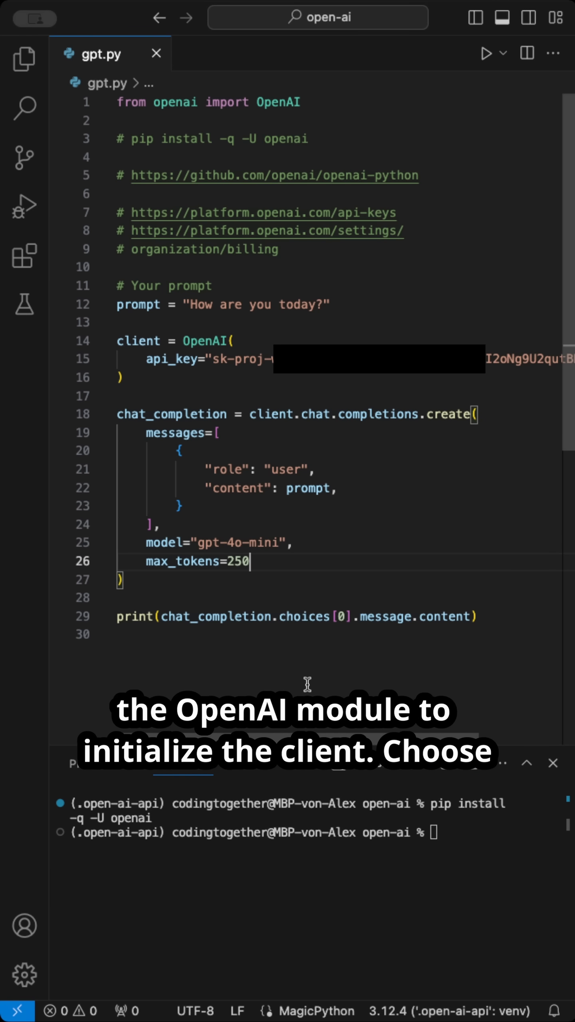
click(485, 54)
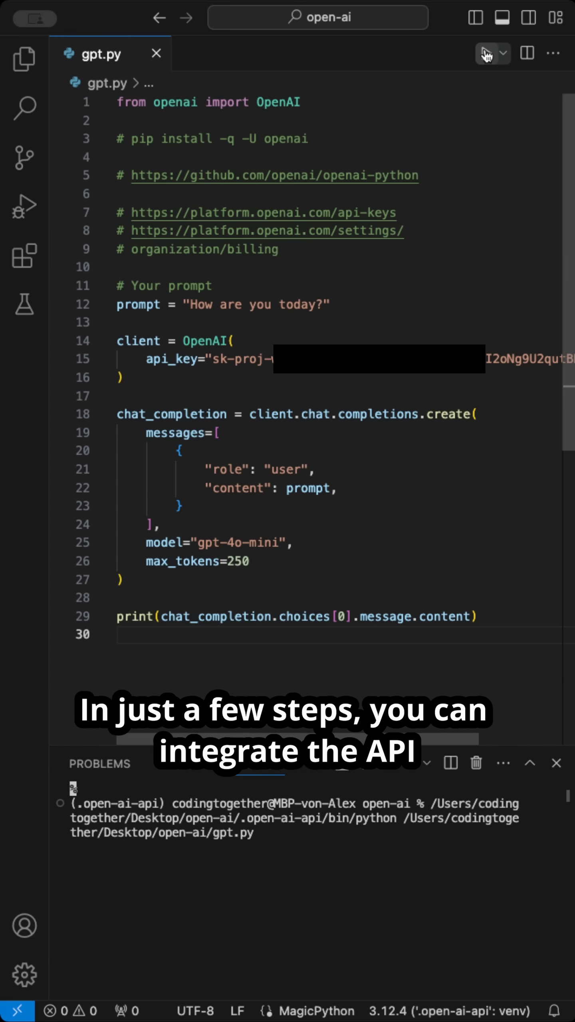